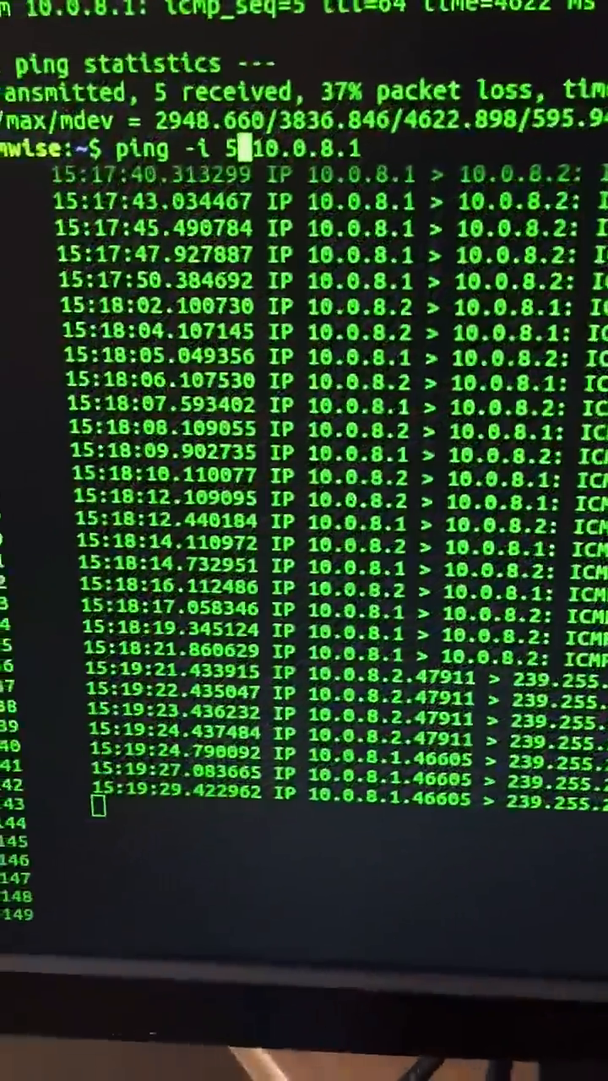
scroll("down", 3)
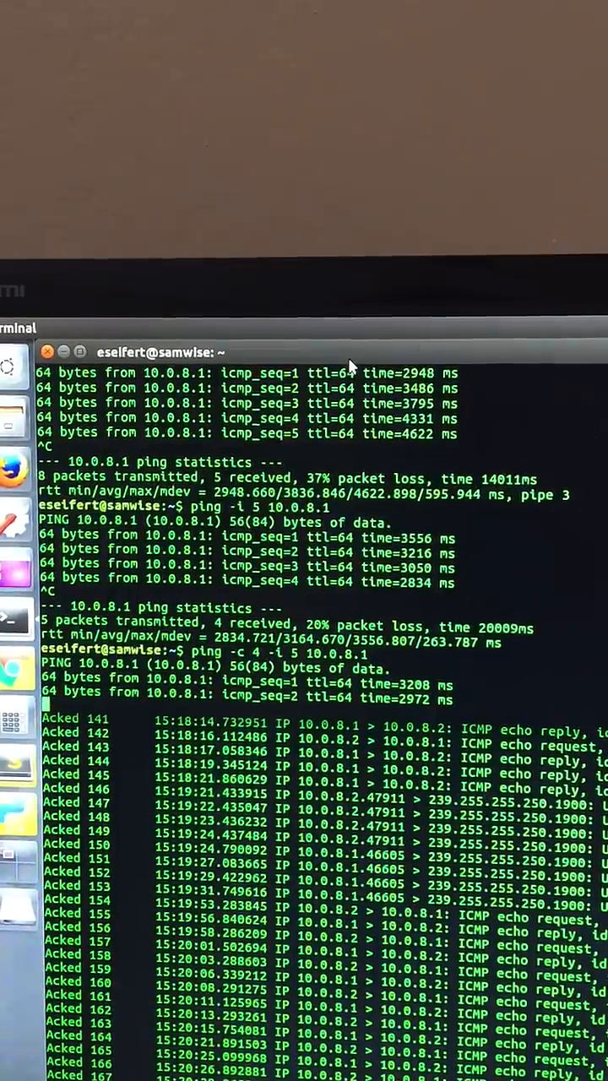
scroll("down", 3)
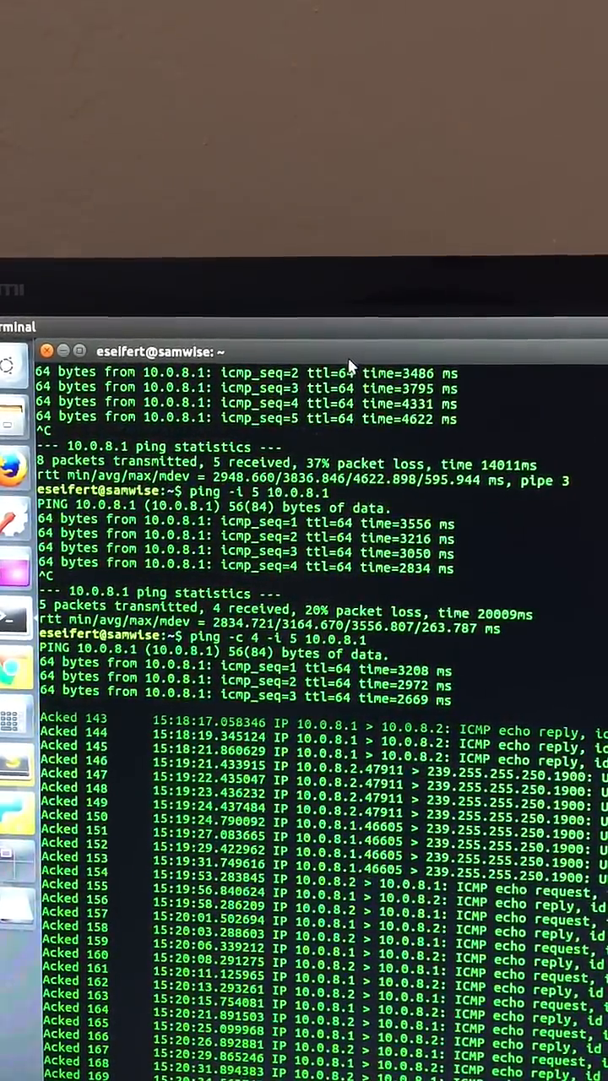
scroll("down", 3)
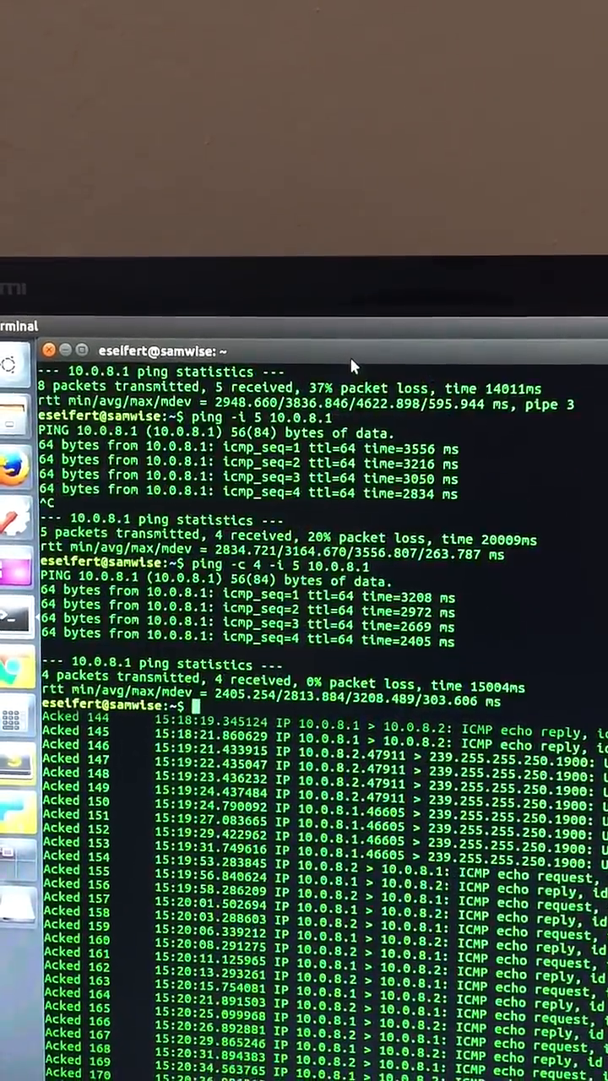